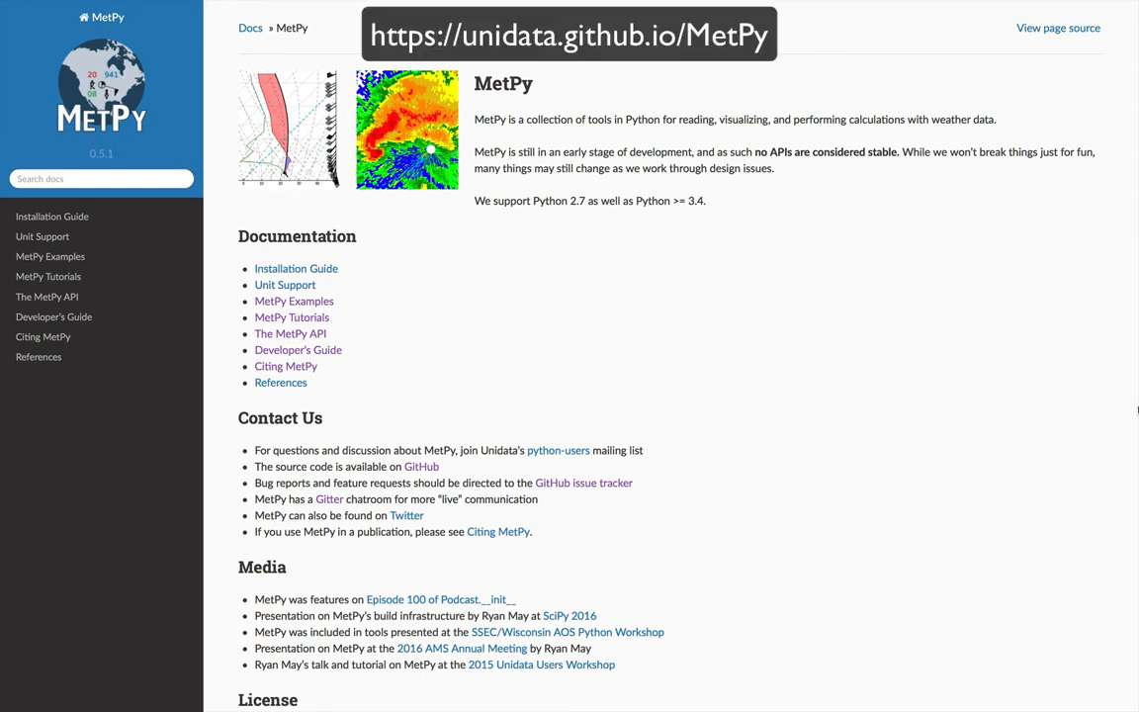
pyautogui.moveTo(835, 334)
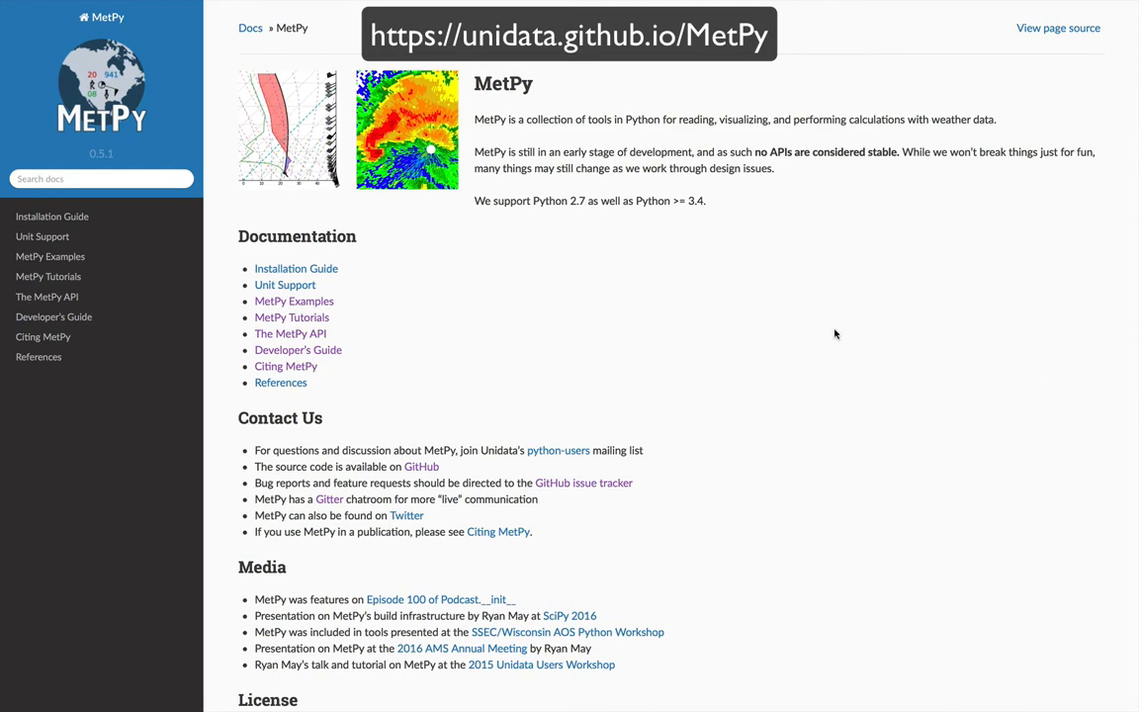
pyautogui.moveTo(307, 373)
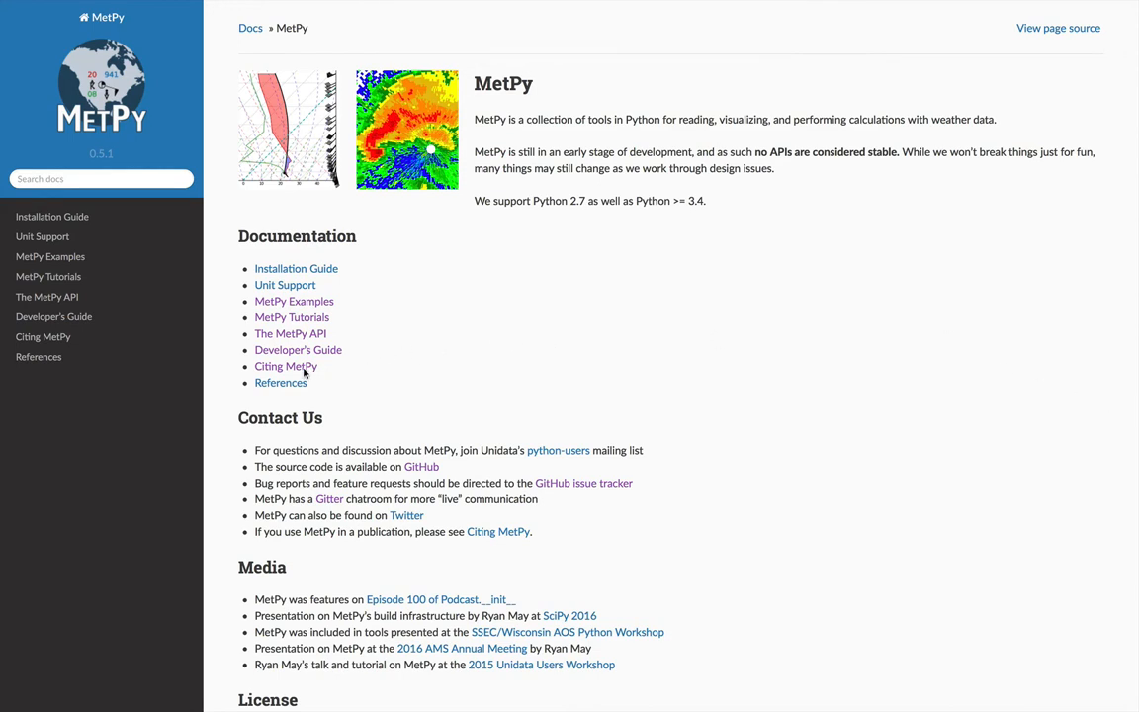
# Step: Go to the Citing MetPy page and follow its DOI link 10.5065/D6WW7G29
pyautogui.click(285, 366)
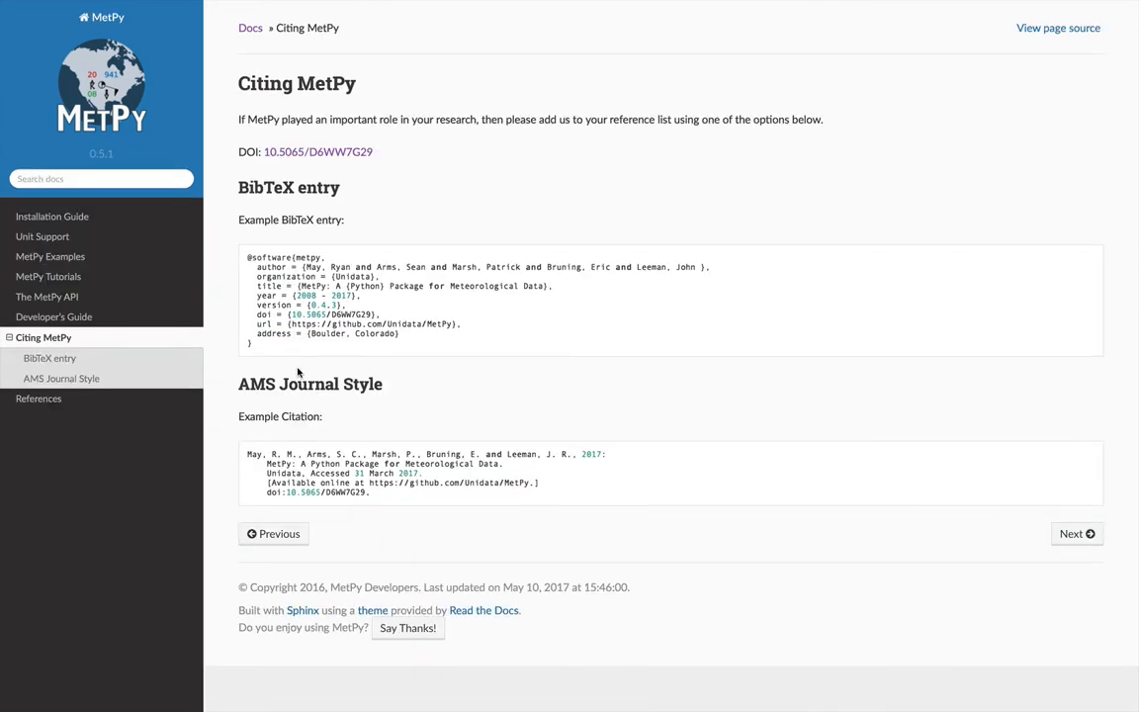
pyautogui.moveTo(787, 230)
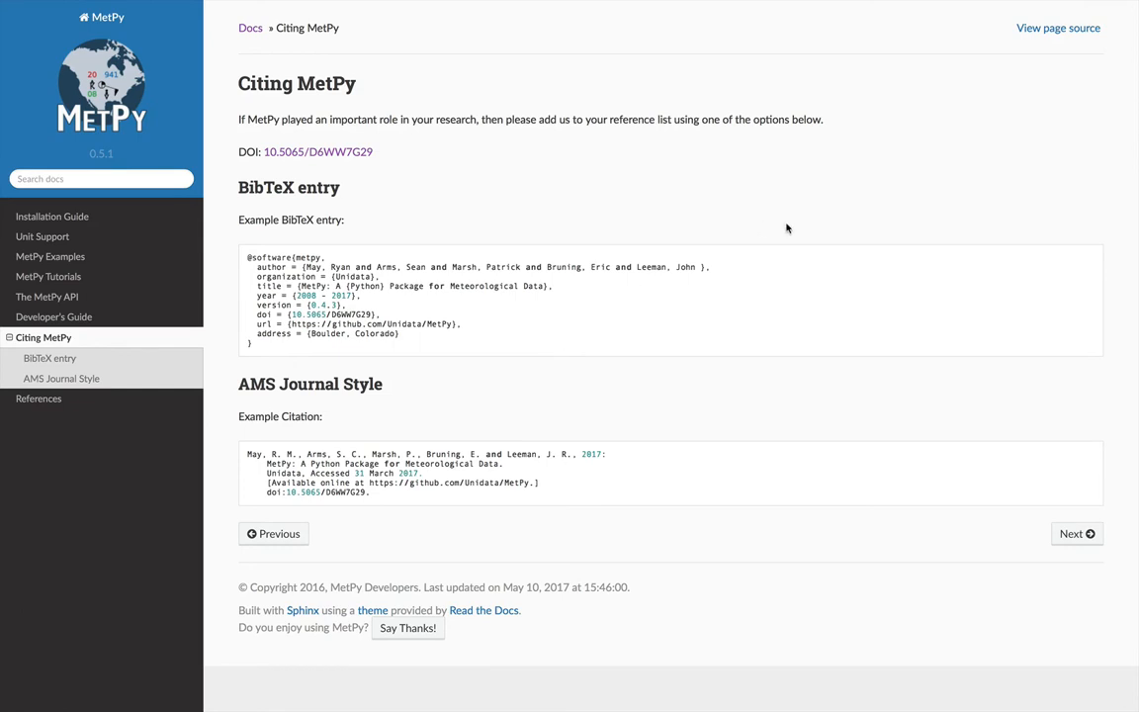
pyautogui.moveTo(981, 233)
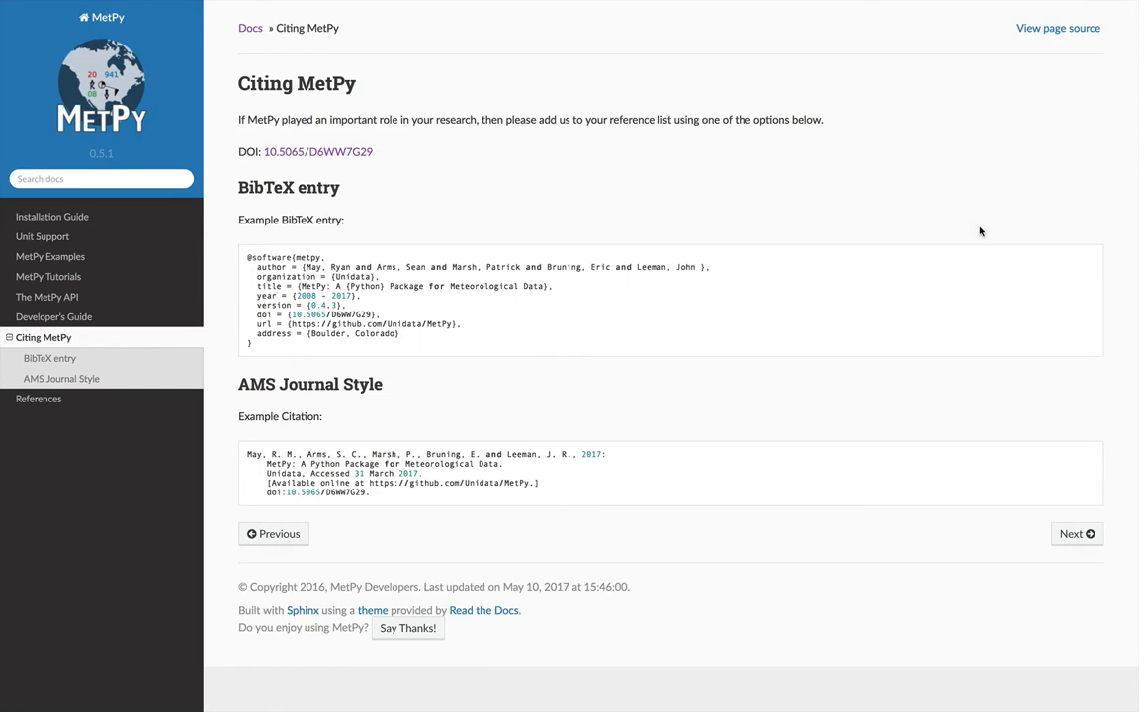
pyautogui.moveTo(293, 196)
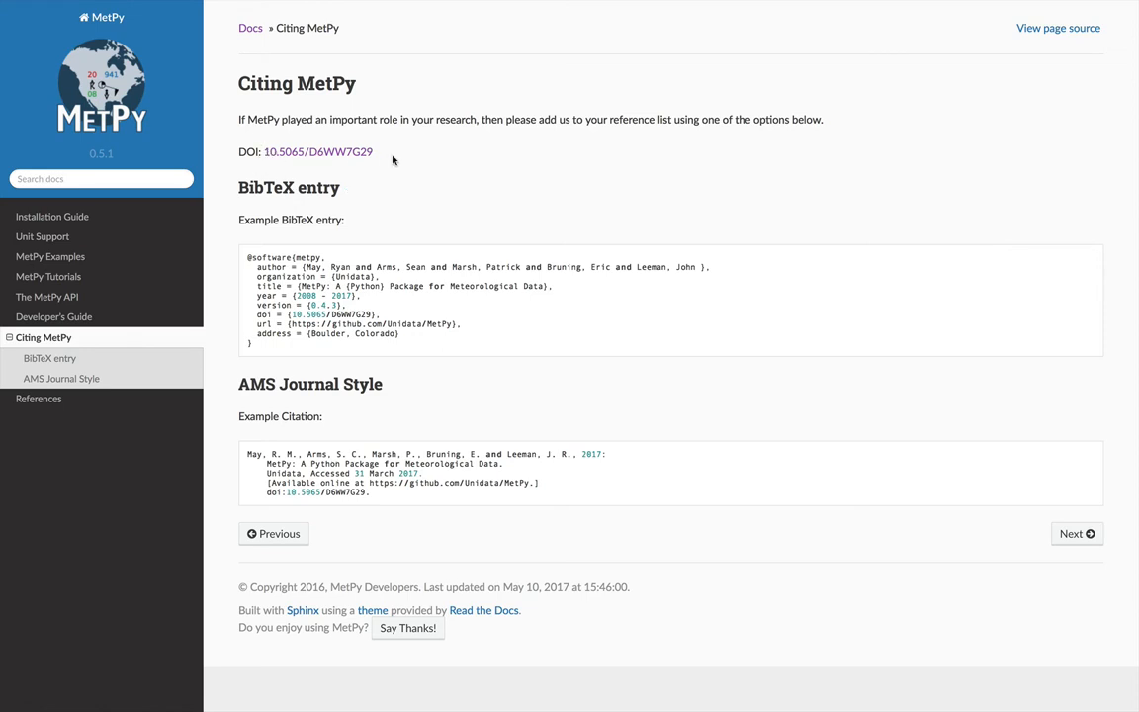
pyautogui.moveTo(297, 284)
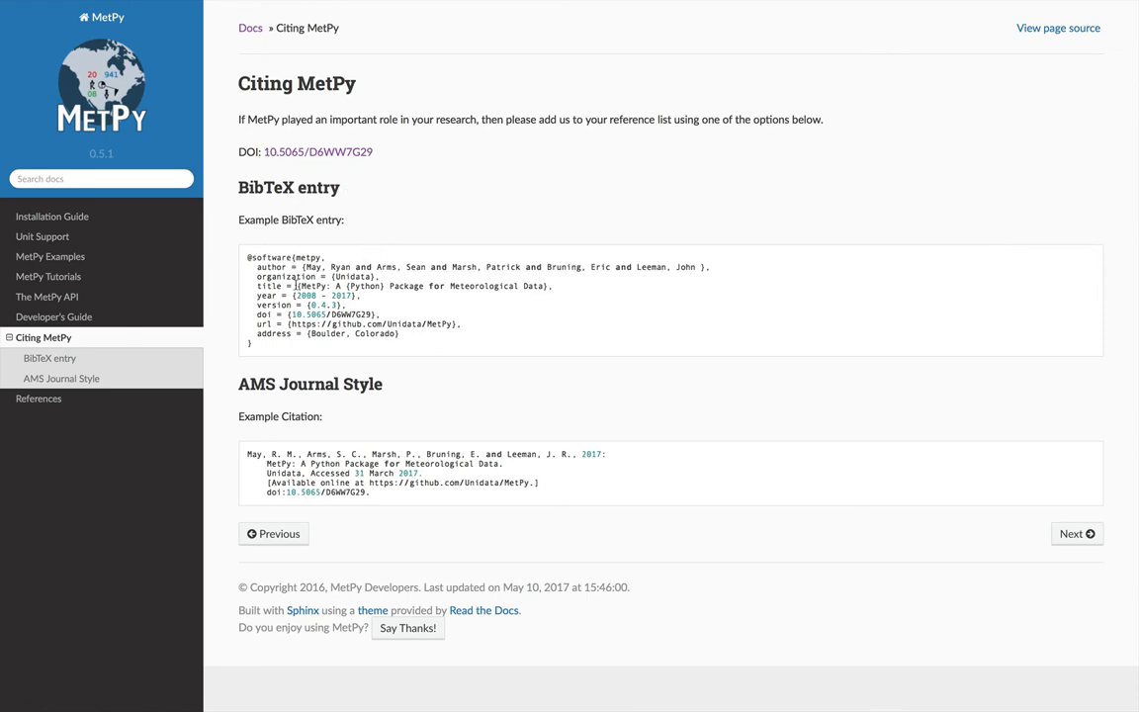
pyautogui.moveTo(344, 405)
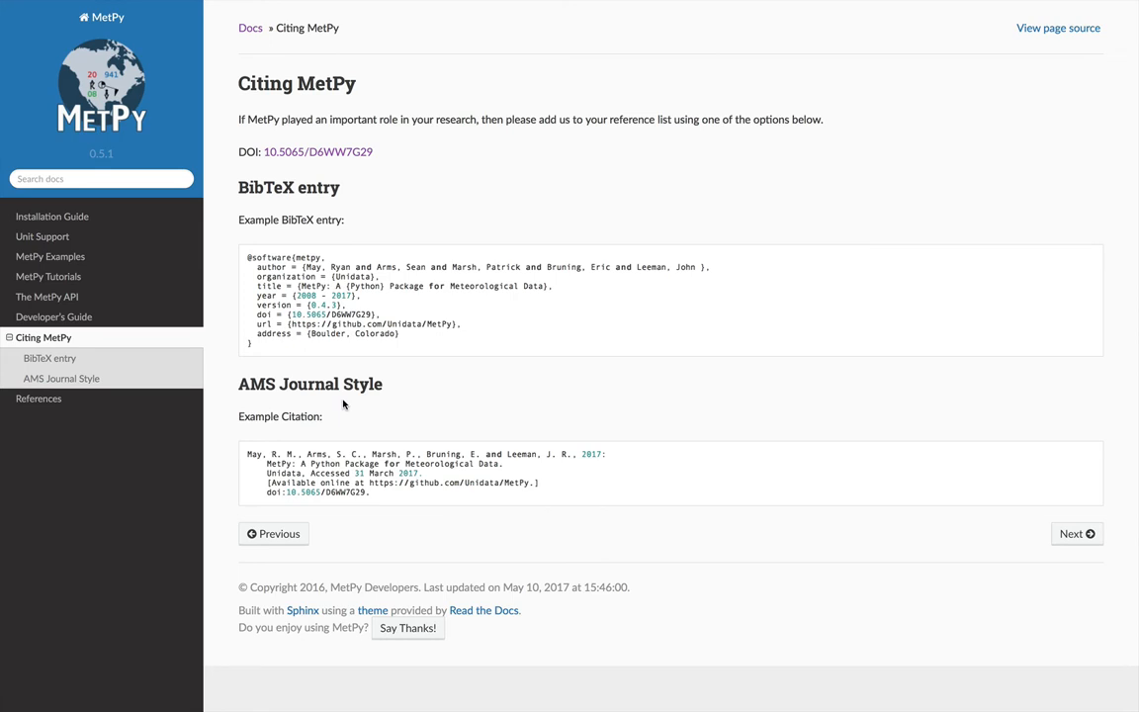
pyautogui.moveTo(360, 514)
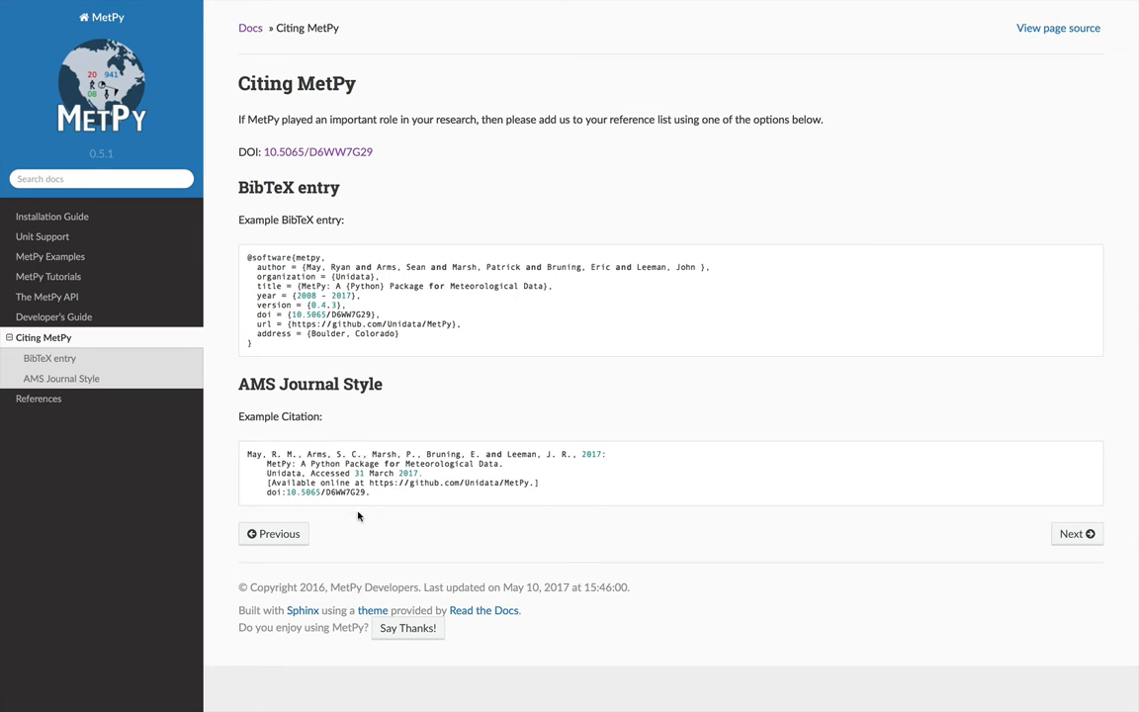
pyautogui.moveTo(336, 170)
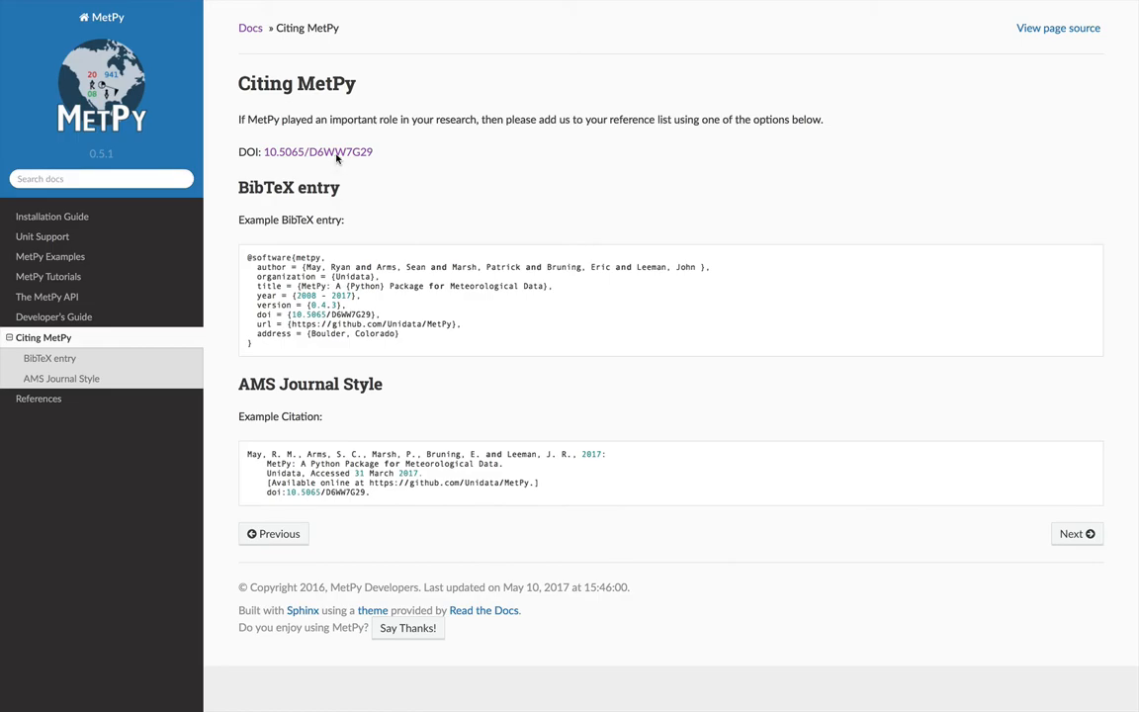
pyautogui.click(316, 150)
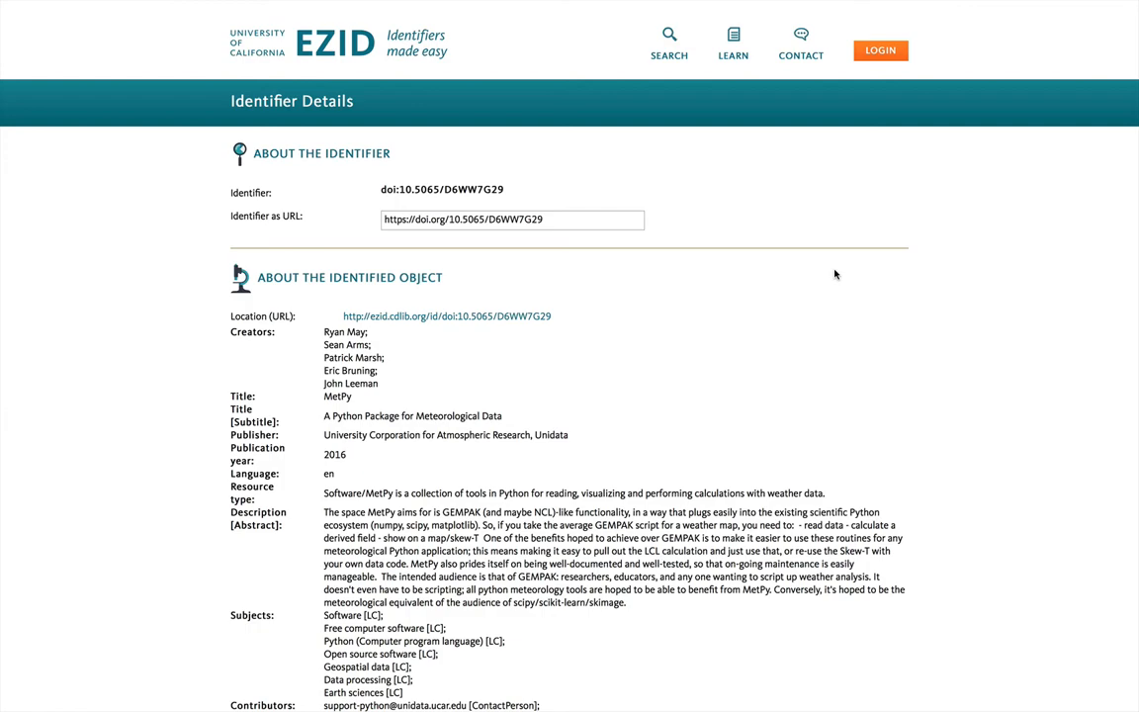
# Step: Scroll through the EZID identifier details to review the DOI's creators, title and description
pyautogui.scroll(-3)
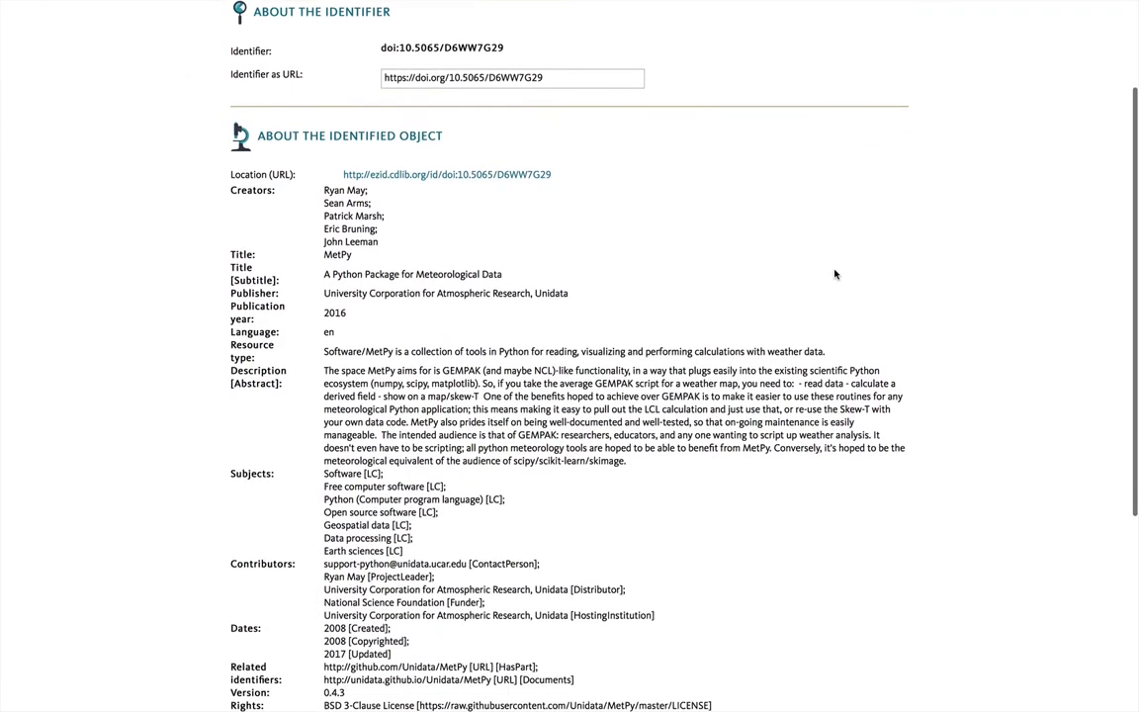
pyautogui.scroll(-3)
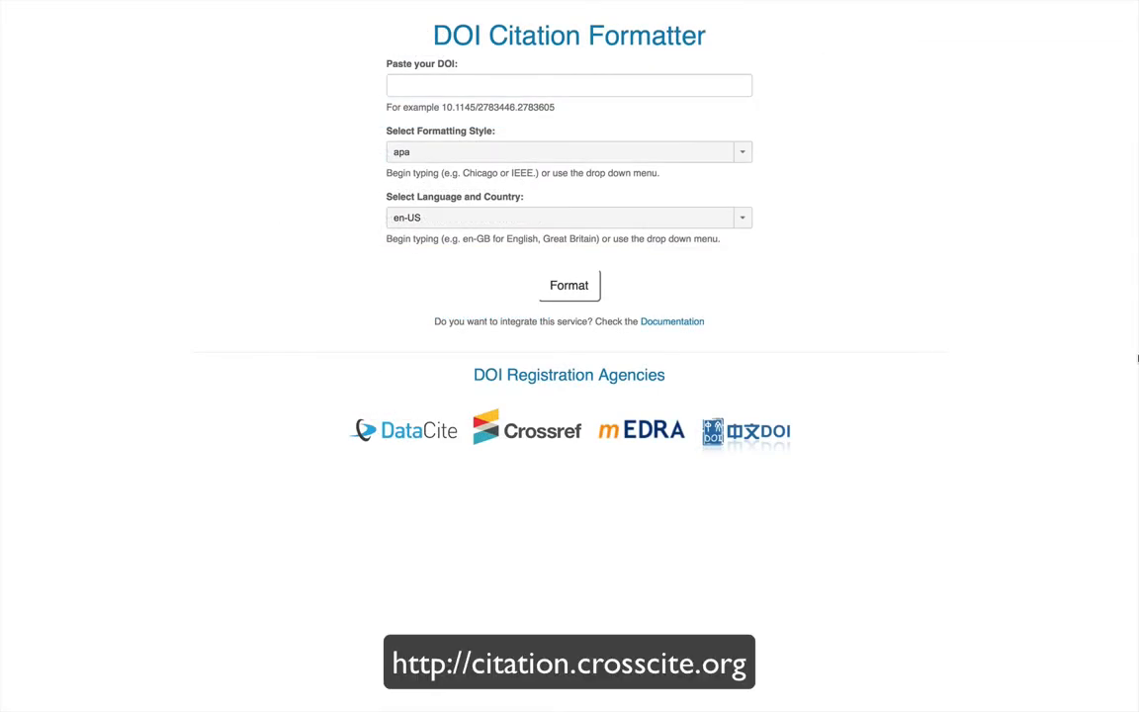
# Step: Enter doi:10.5065/D6WW7G29 and choose 'nature' as the formatting style
pyautogui.write('doi:10.5065/D6WW7G29')
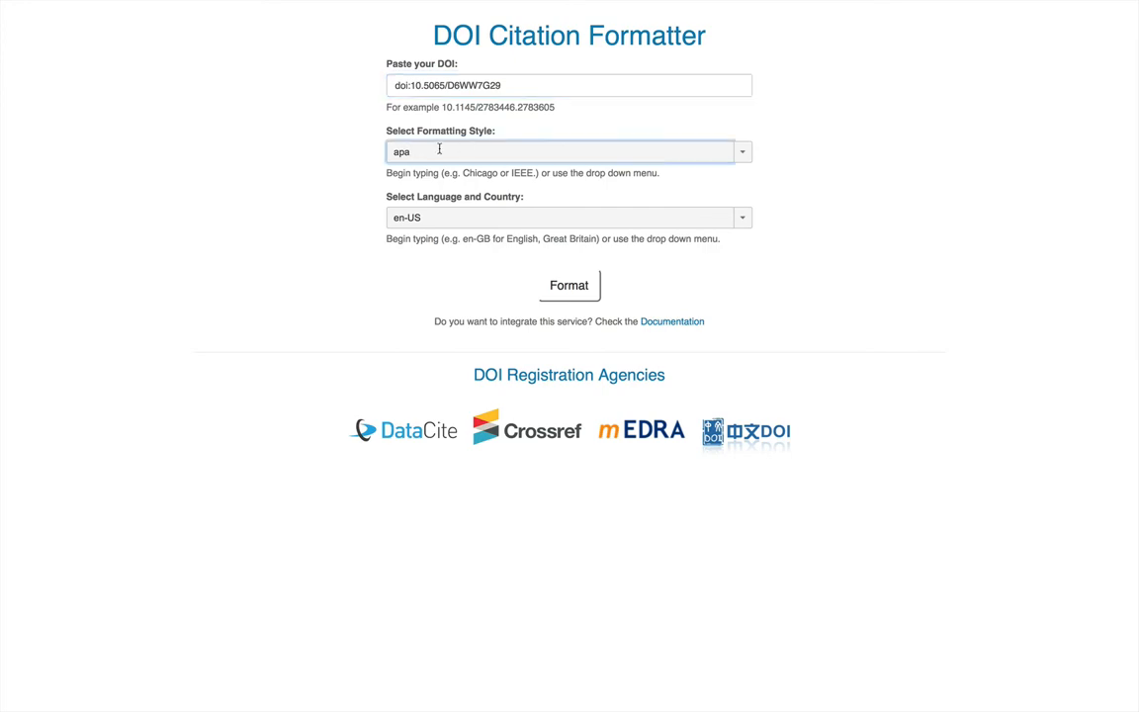
pyautogui.click(742, 151)
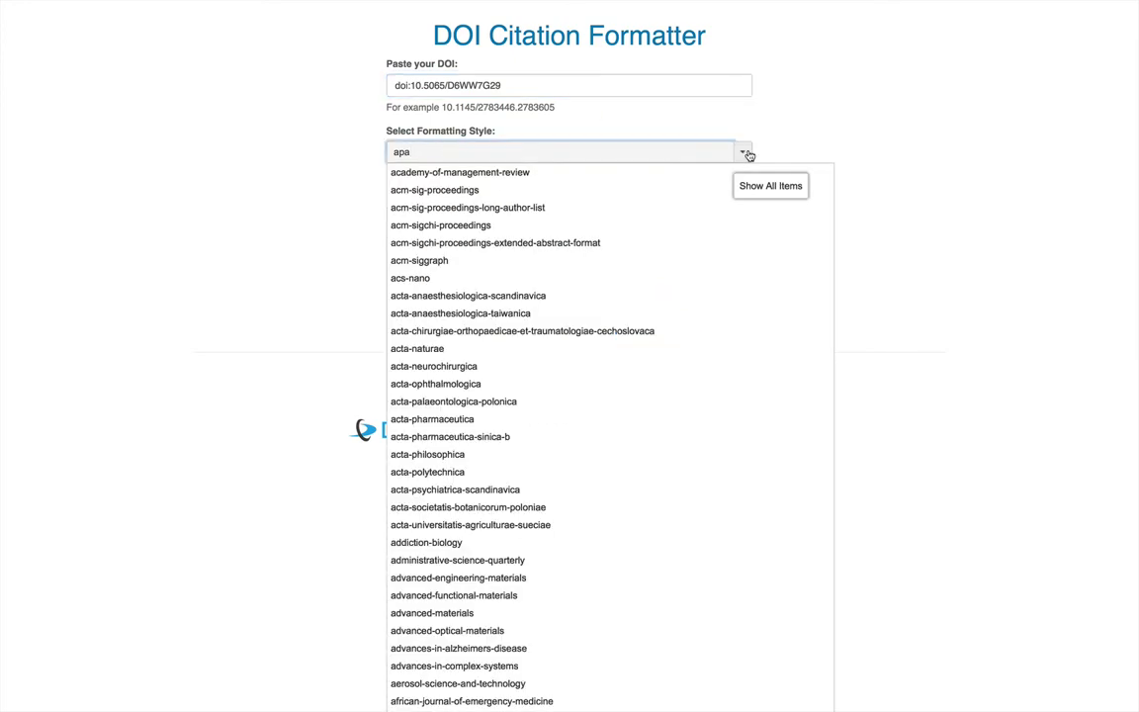
pyautogui.write('n')
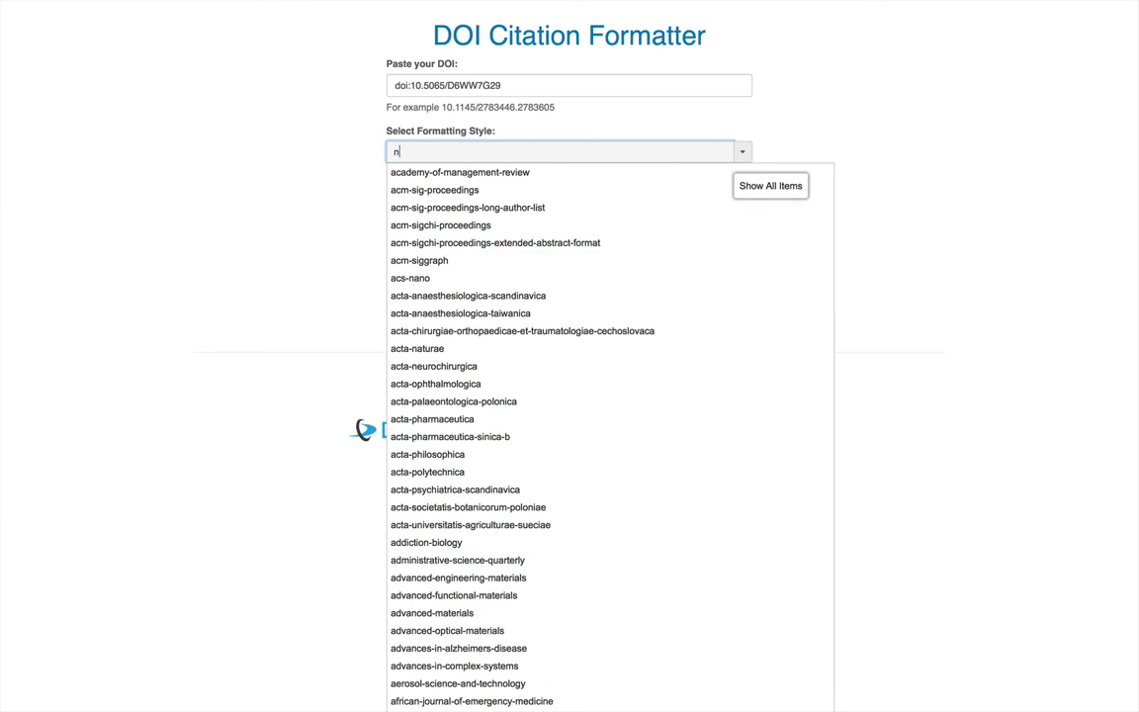
pyautogui.write('ature')
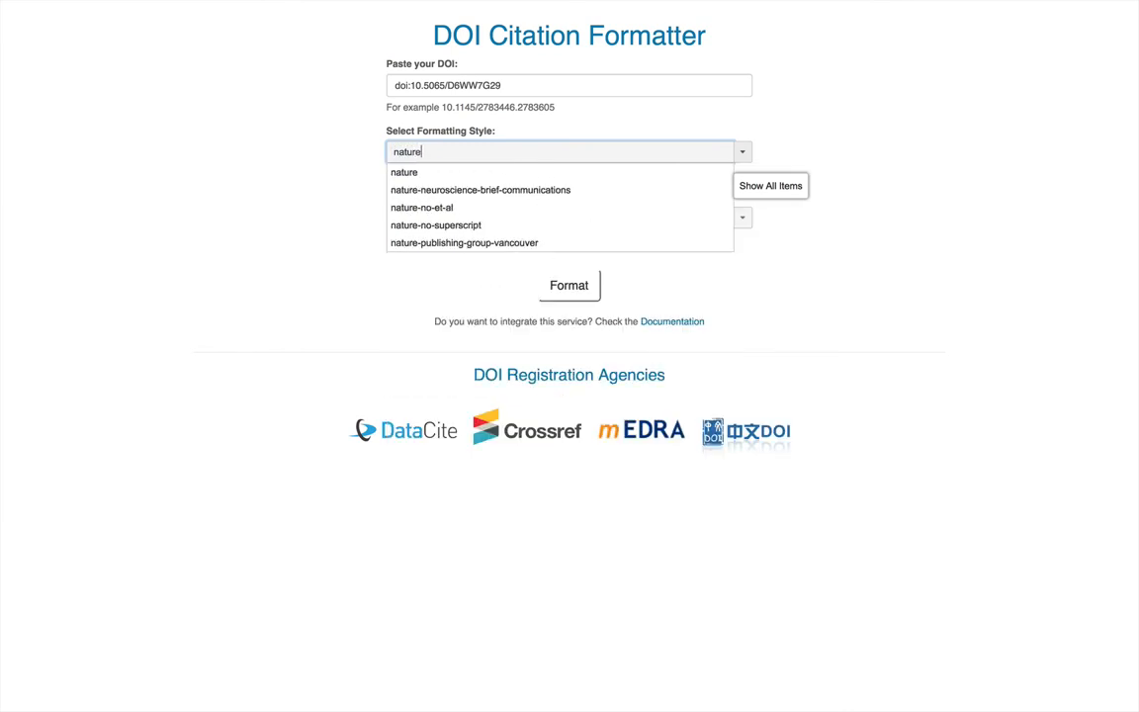
pyautogui.moveTo(597, 176)
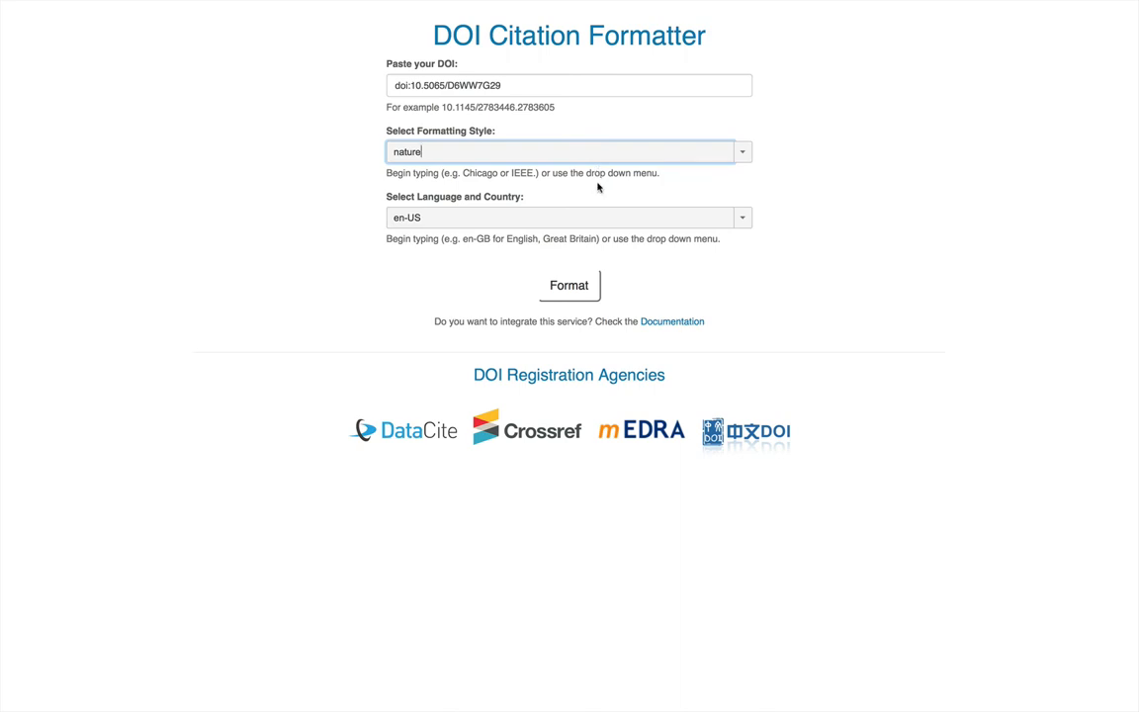
# Step: Generate the Nature-style citation (May, R., Arms, S., Marsh, P., Bruning, E. & Leeman, J., 2016)
pyautogui.click(569, 285)
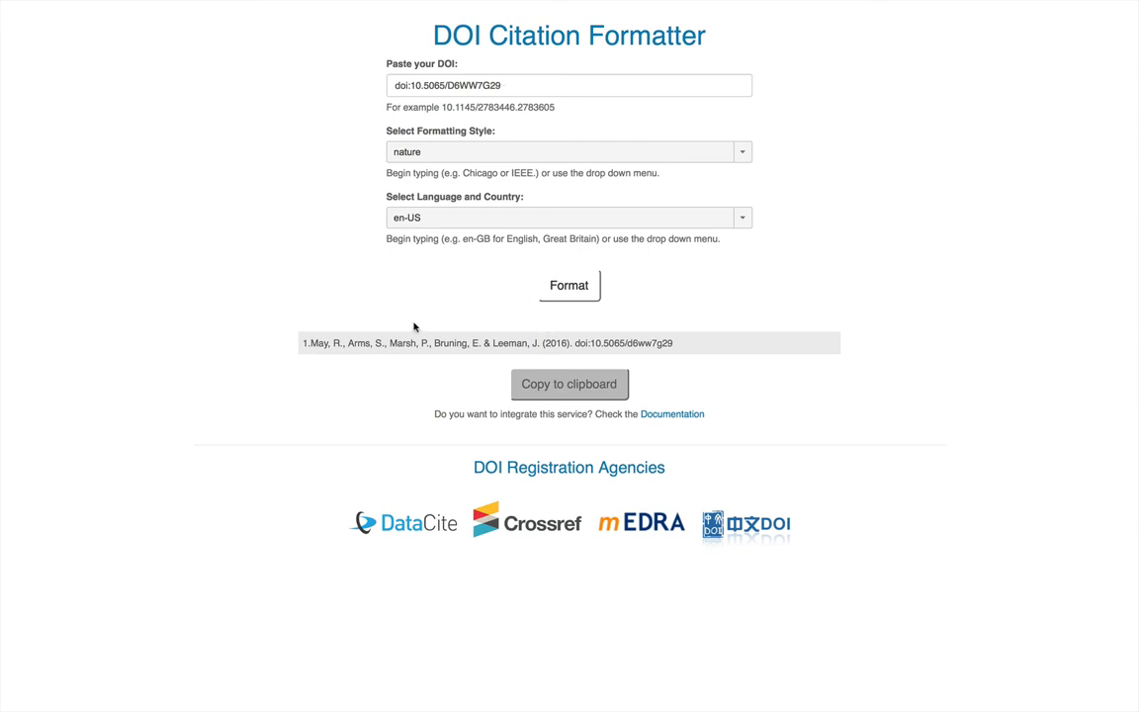
pyautogui.moveTo(746, 344)
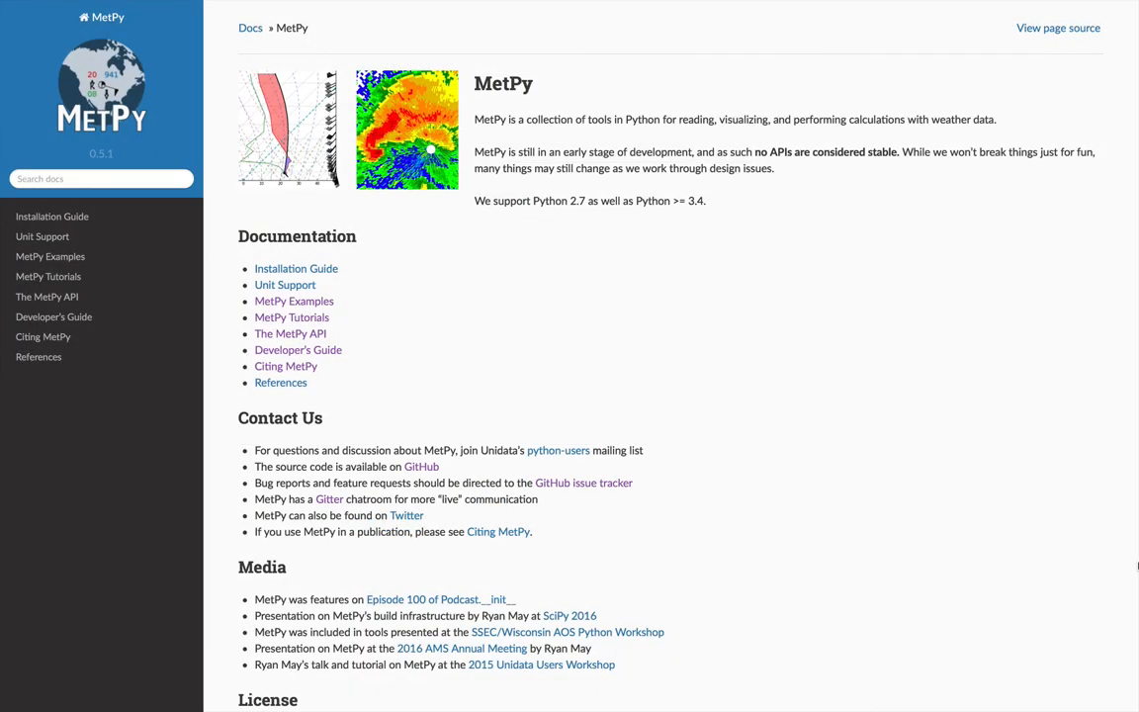
# Step: Use the 'Say Thanks!' badge at the bottom of the MetPy page to reach the thank-you form for unidata
pyautogui.scroll(-3)
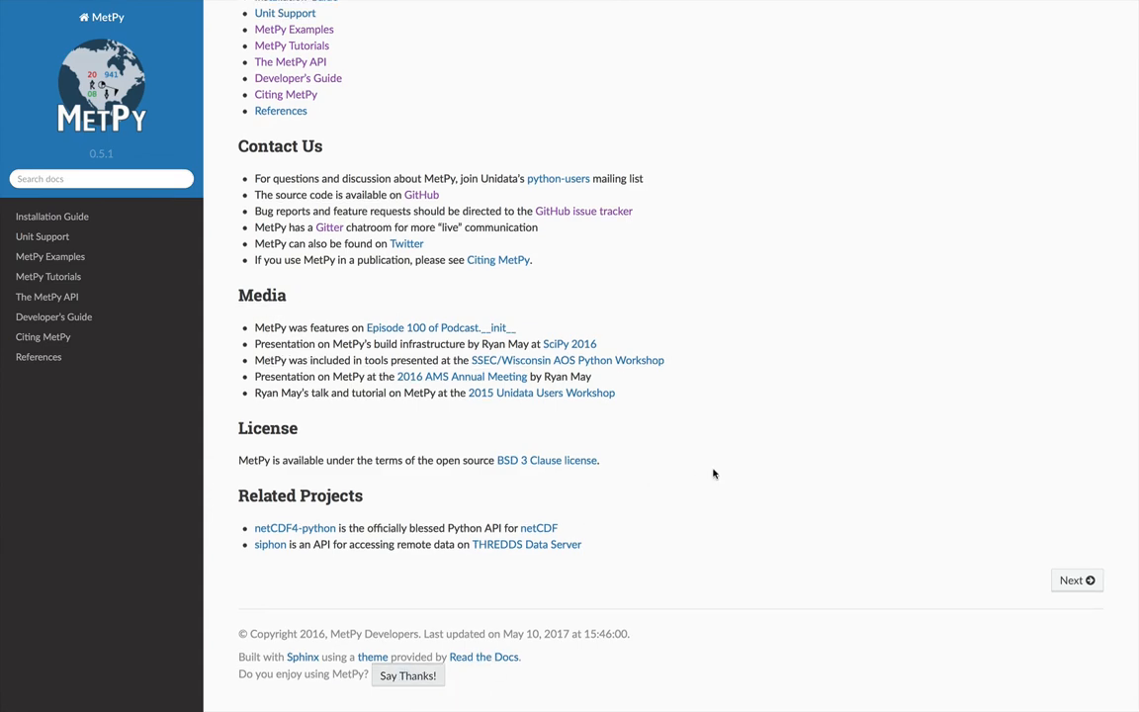
pyautogui.click(408, 676)
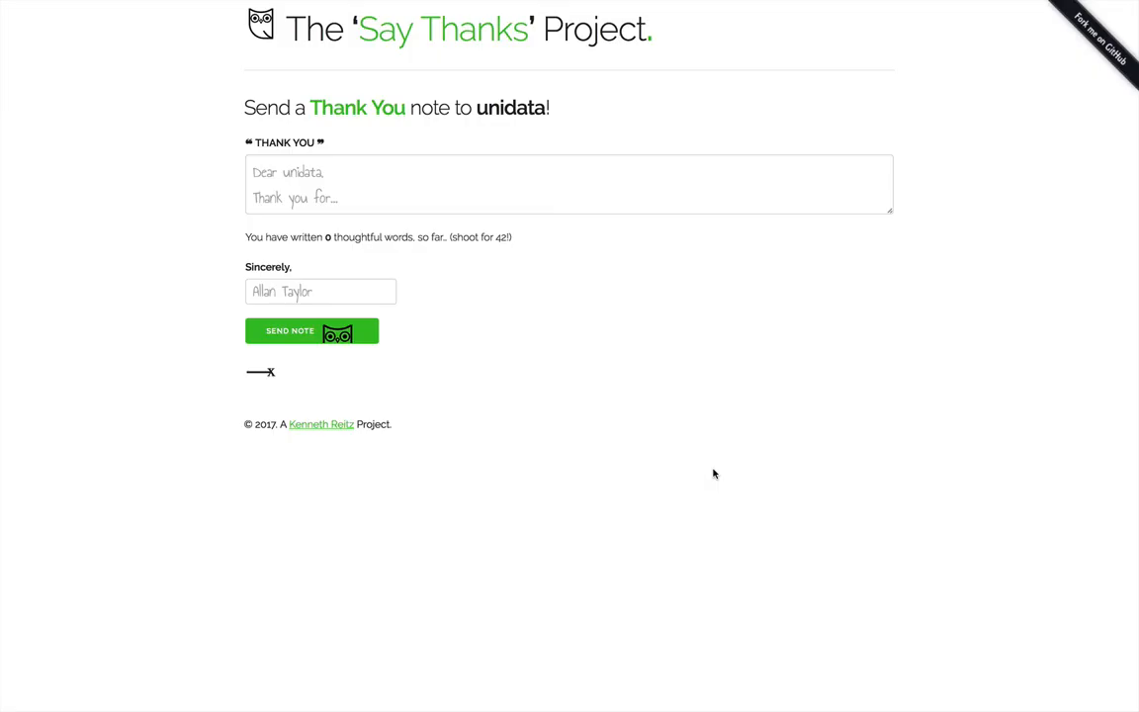